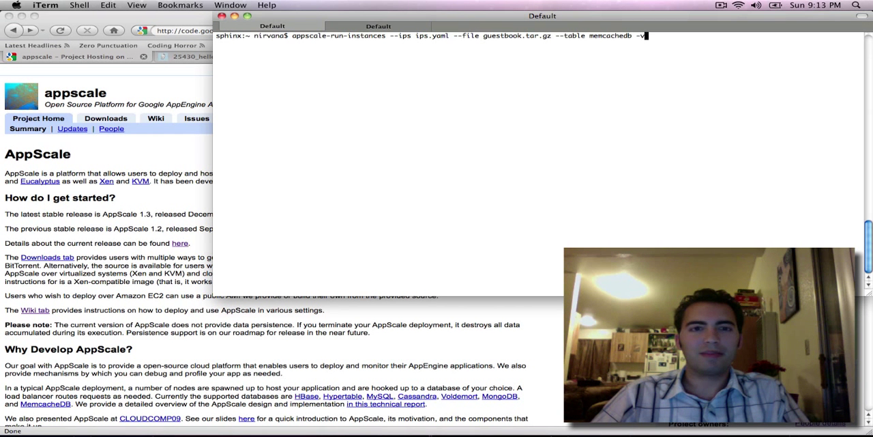
Clear the unfinished deployment command and print ips.yaml with its controller and three servers
key(Return)
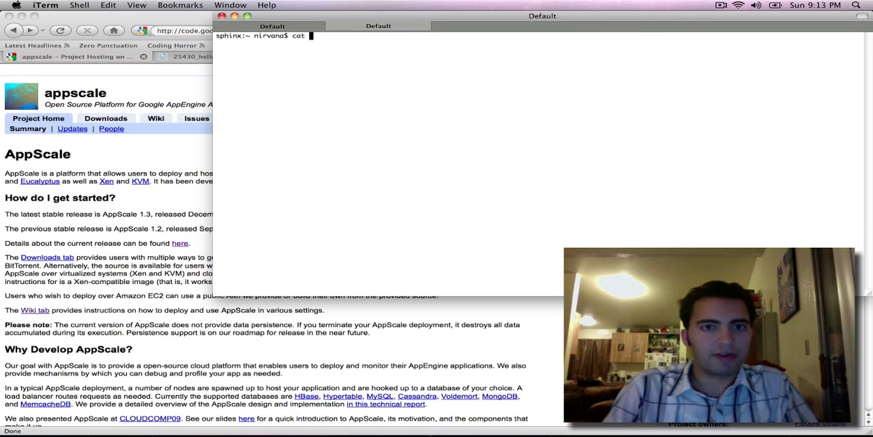
key(Return)
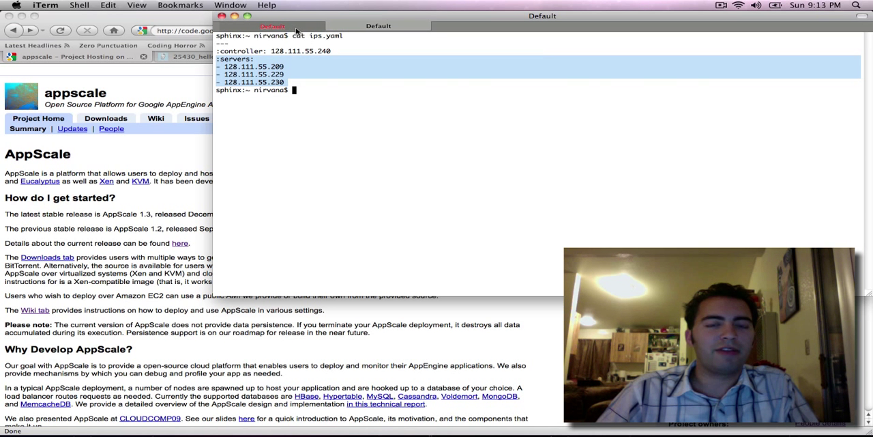
Run appscale-run-instances with ips.yaml, guestbook.tar.gz, memcachedb table and verbose output
key(Return)
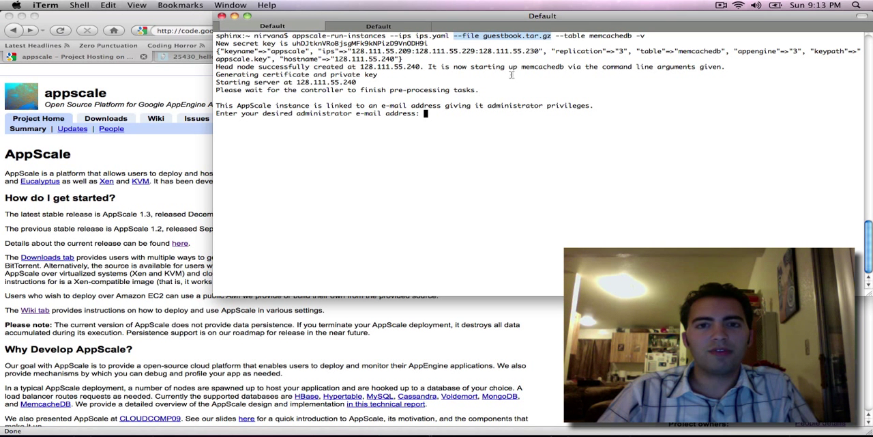
mouse_move(471, 94)
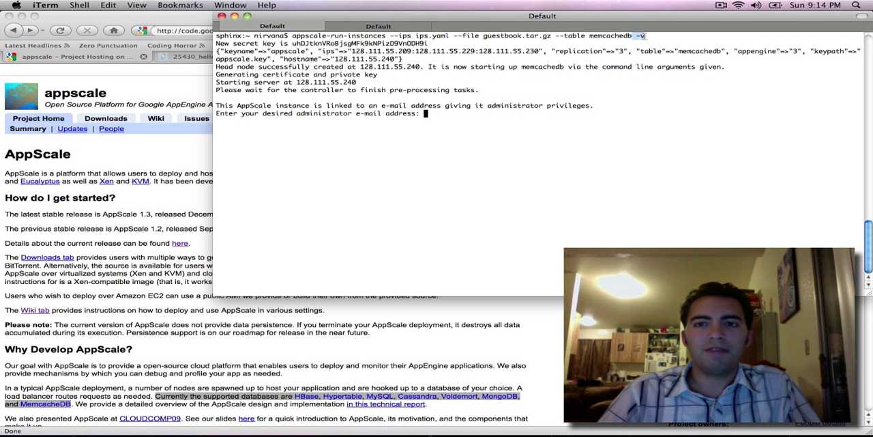
mouse_move(302, 160)
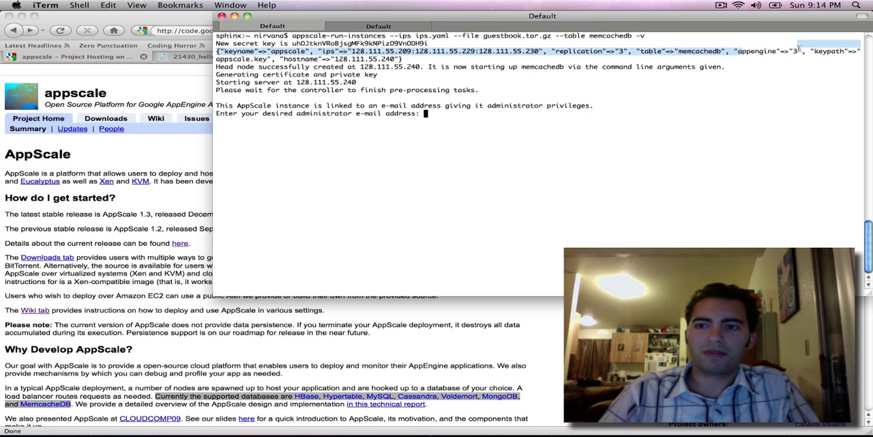
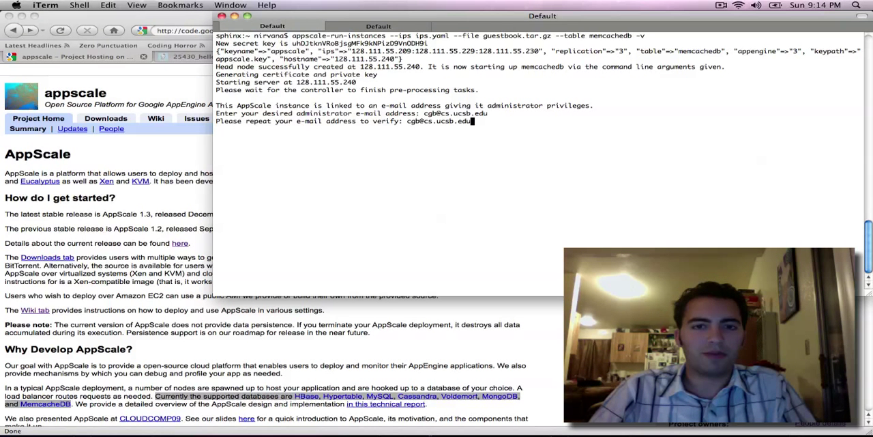
key(Return)
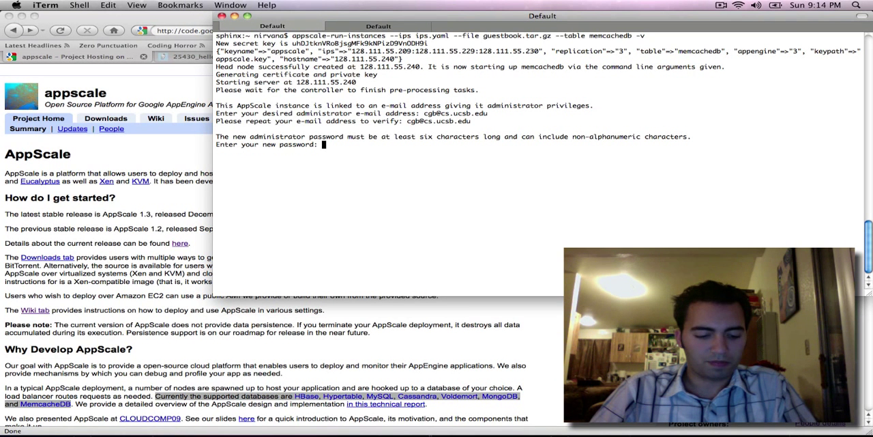
key(Return)
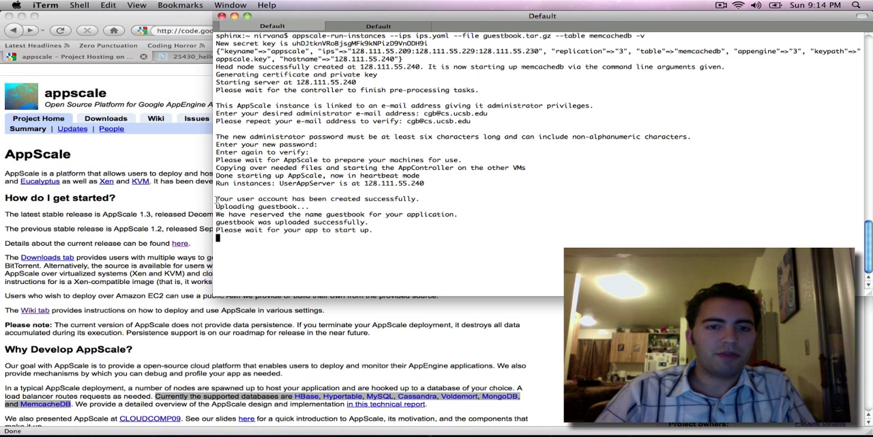
drag(217, 199, 372, 238)
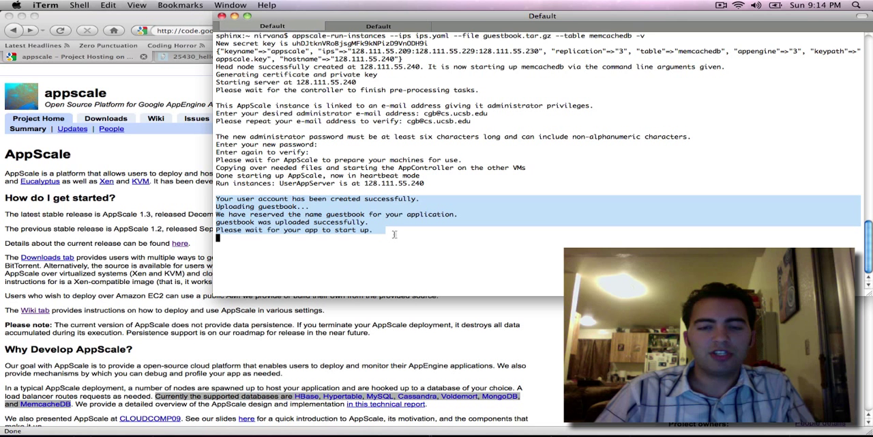
mouse_move(496, 268)
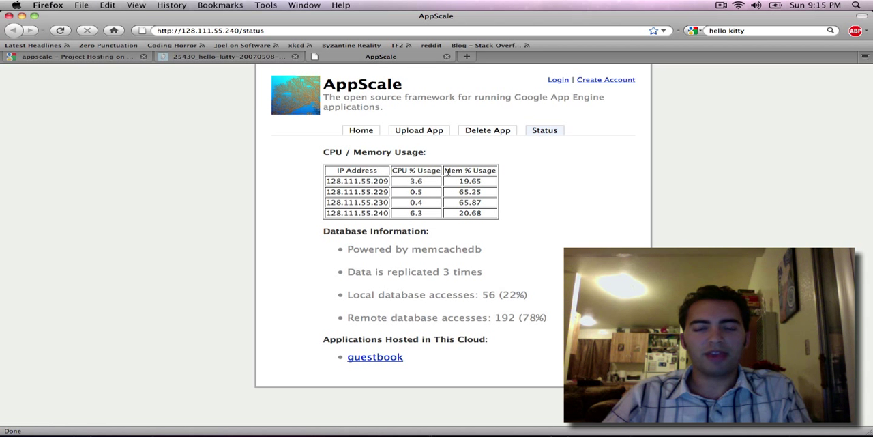
Highlight the local and remote database access counts, then open the hosted guestbook app
double_click(446, 249)
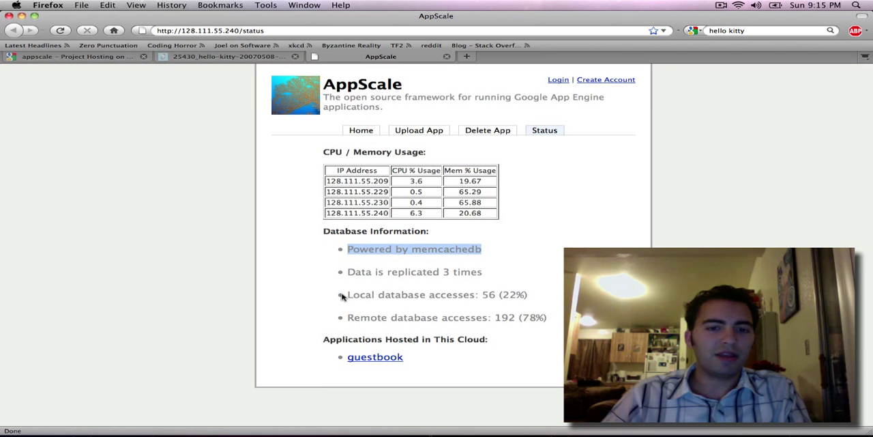
drag(347, 293, 547, 317)
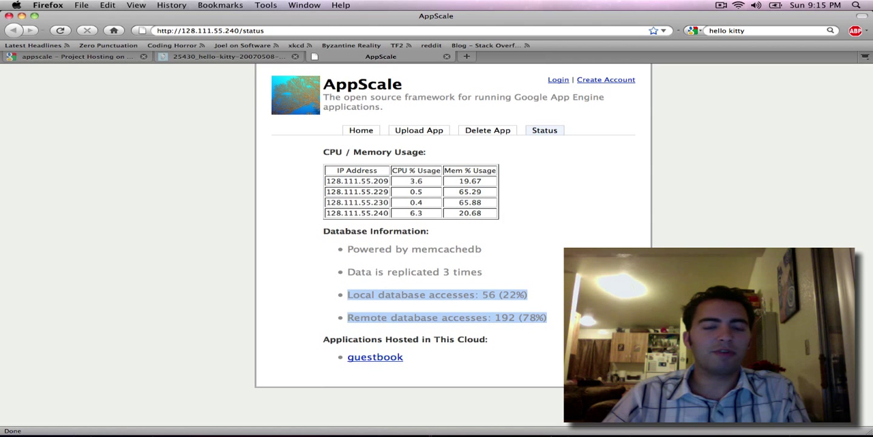
click(560, 317)
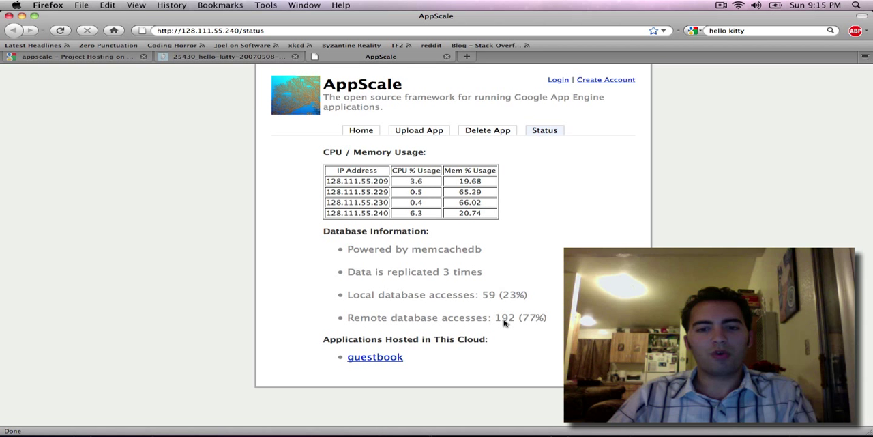
triple_click(447, 317)
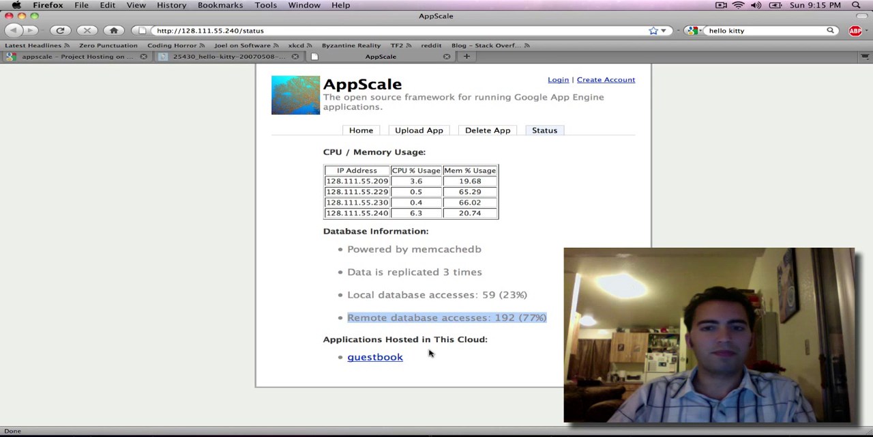
mouse_move(477, 330)
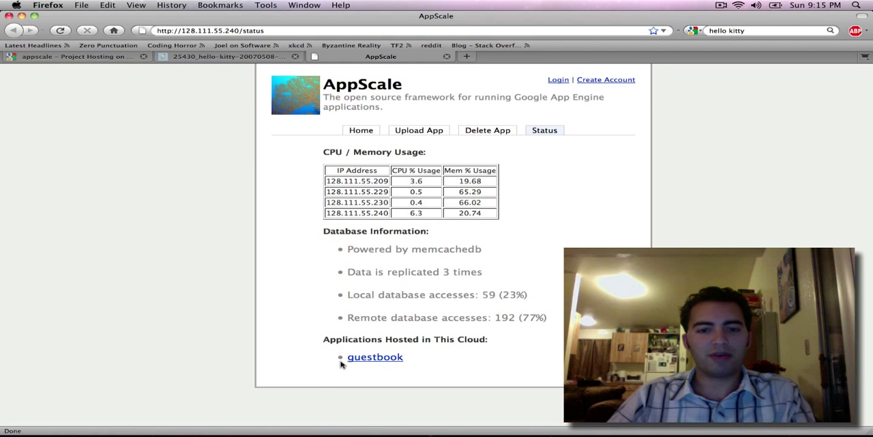
click(375, 356)
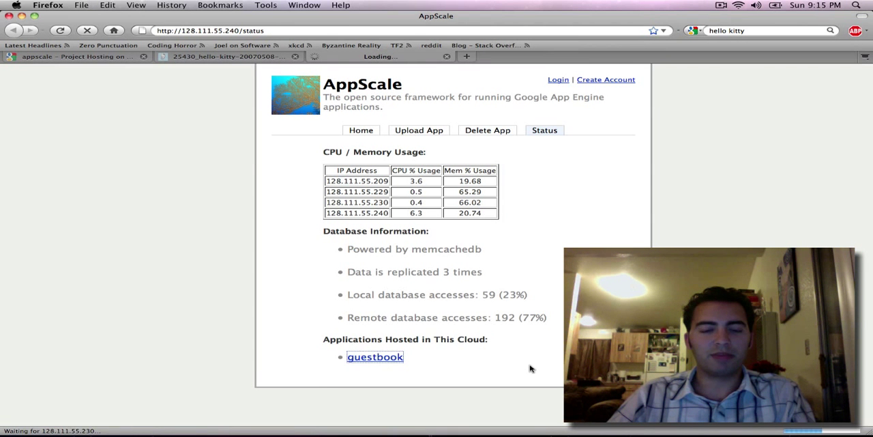
Post the 'Hello there!' and 'Hi again!' entries to the guestbook
click(374, 356)
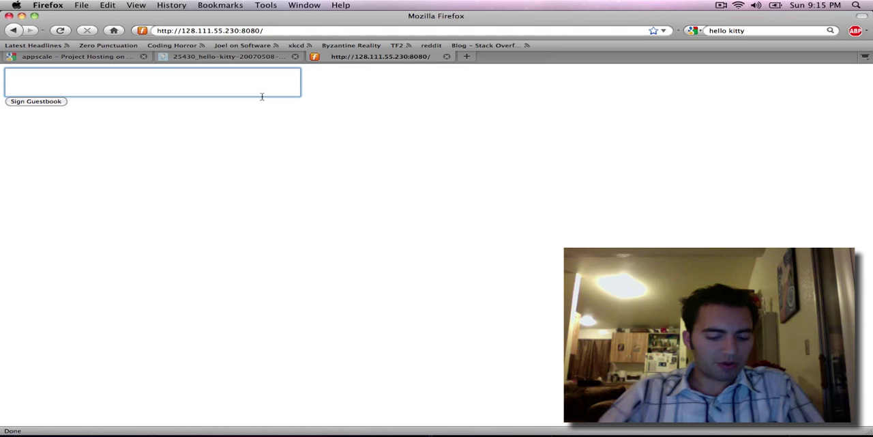
text(Hello)
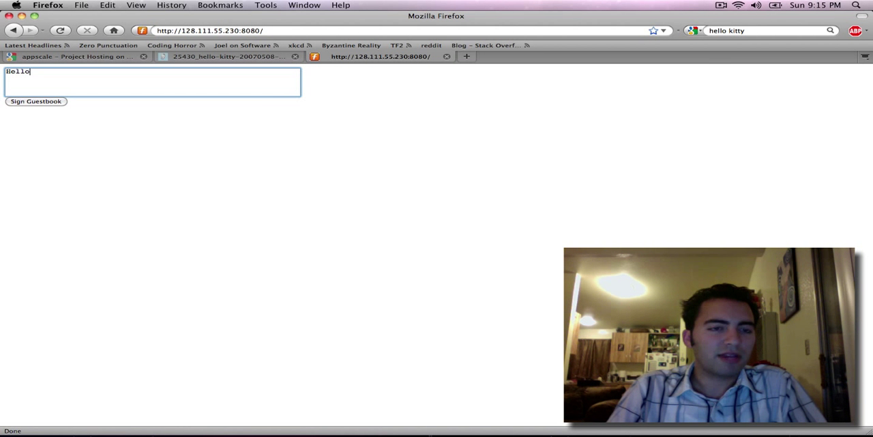
text(there)
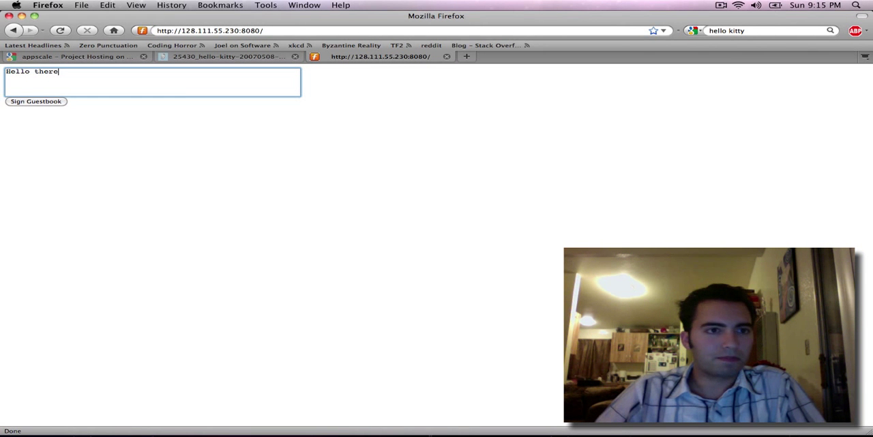
click(36, 101)
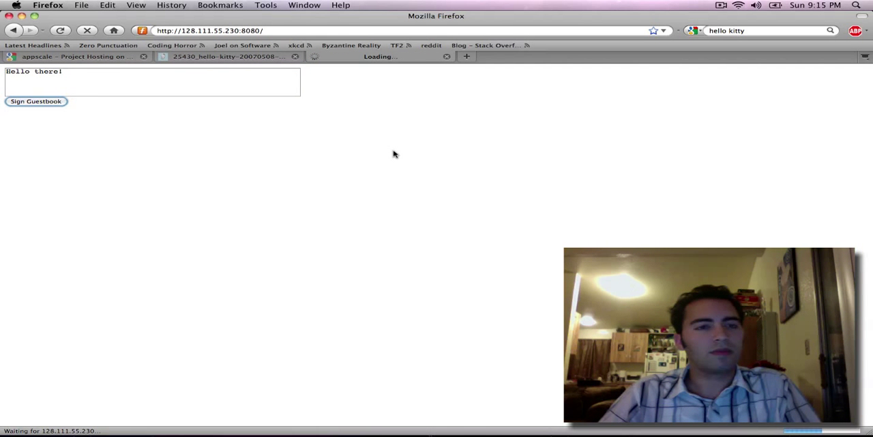
click(36, 101)
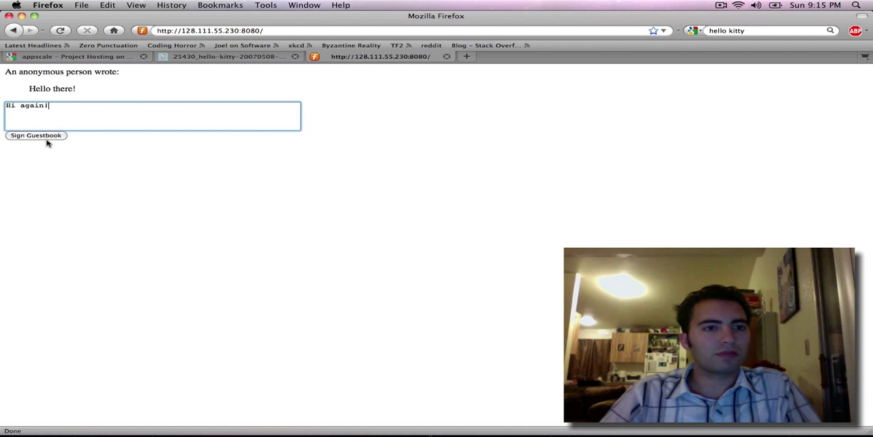
click(36, 135)
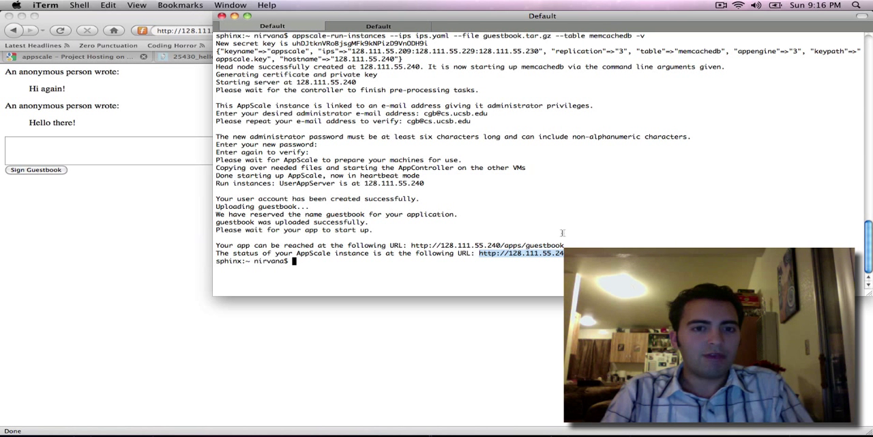
text(appscale-upload-app --file appscale-tools/)
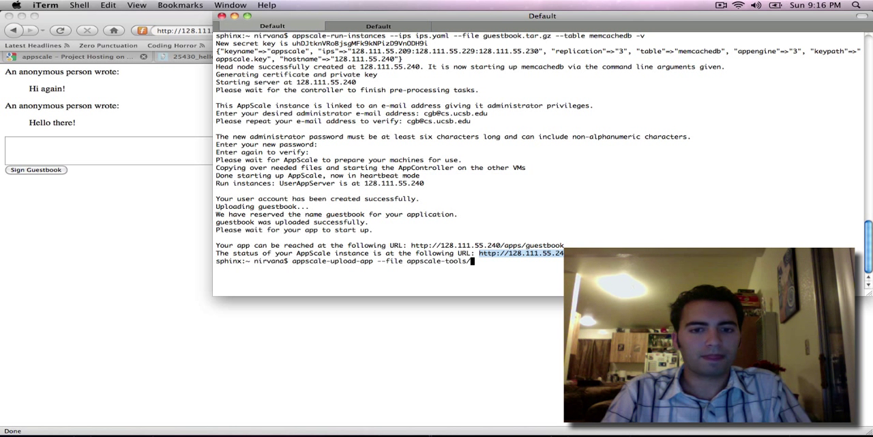
text(sample_apps/images-api)
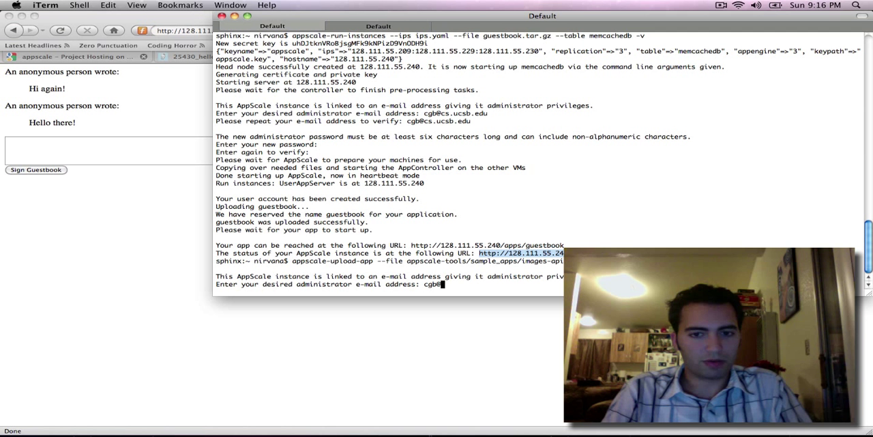
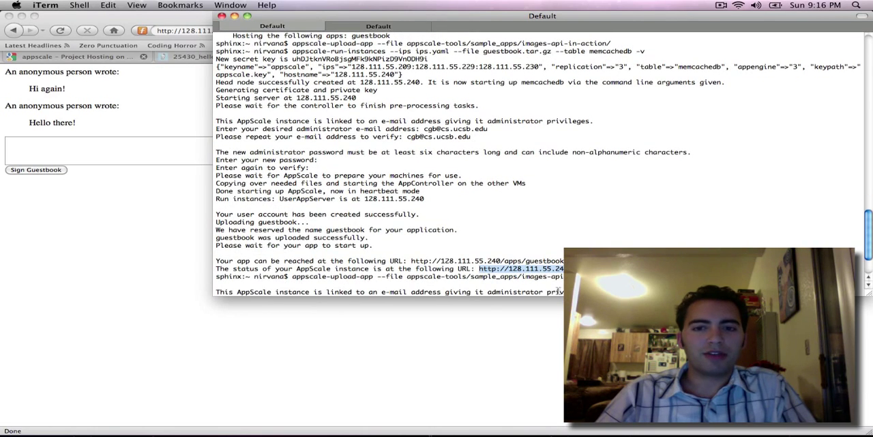
scroll(down, 3)
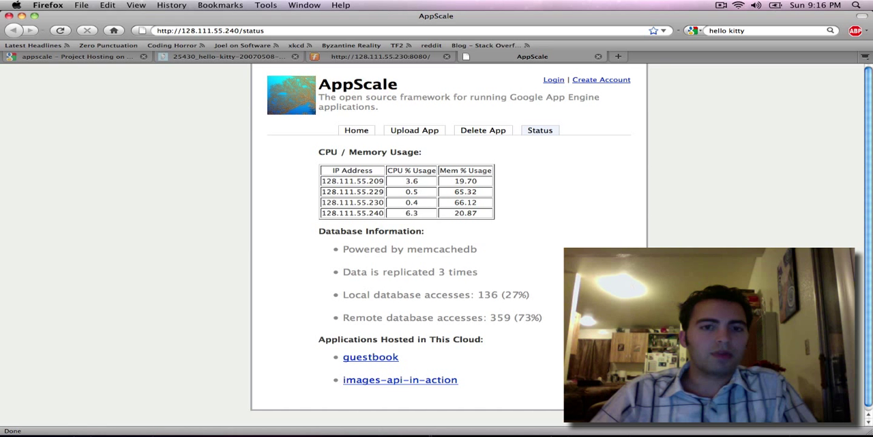
mouse_move(330, 372)
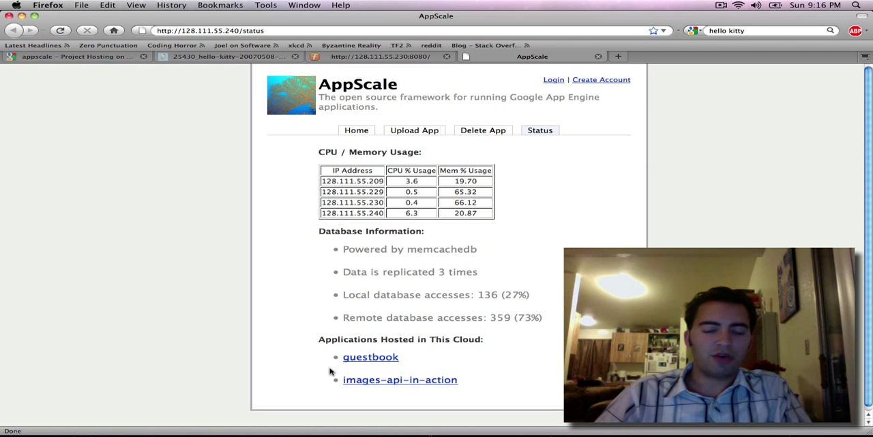
mouse_move(332, 381)
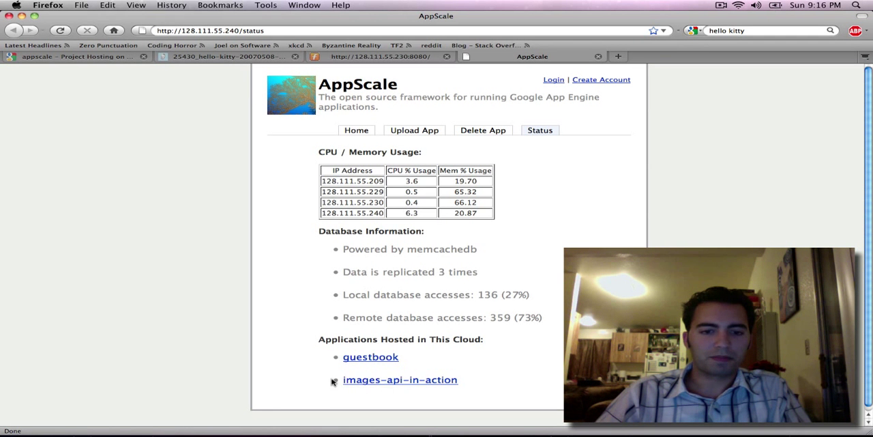
Open images-api-in-action from the Applications Hosted in This Cloud list
double_click(399, 380)
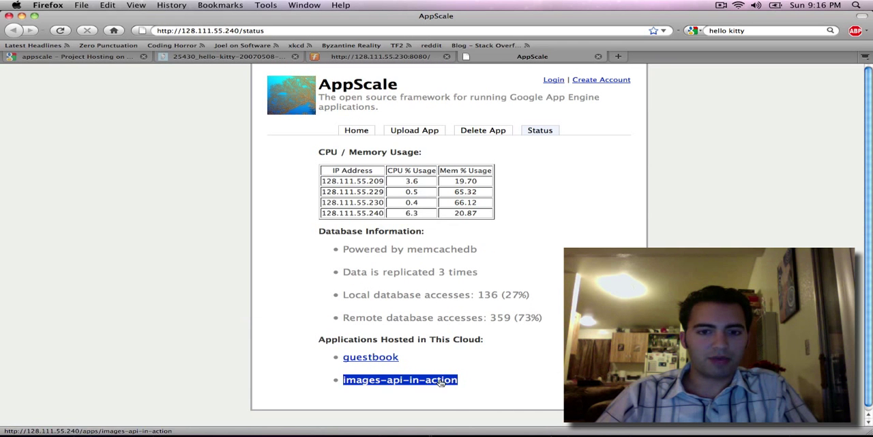
click(400, 380)
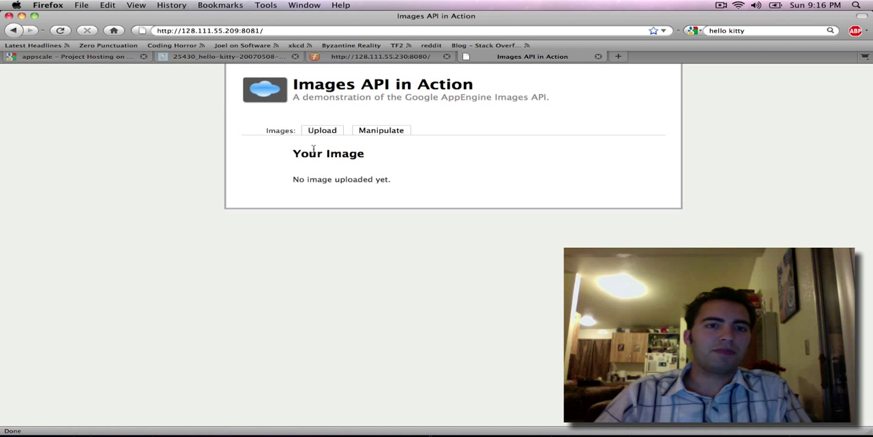
mouse_move(322, 130)
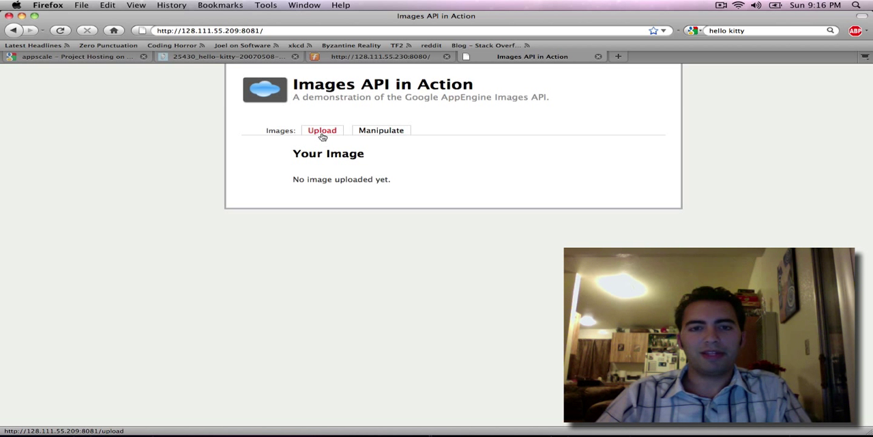
Upload the Hello Kitty image from its web address via From the Interwebs
click(322, 130)
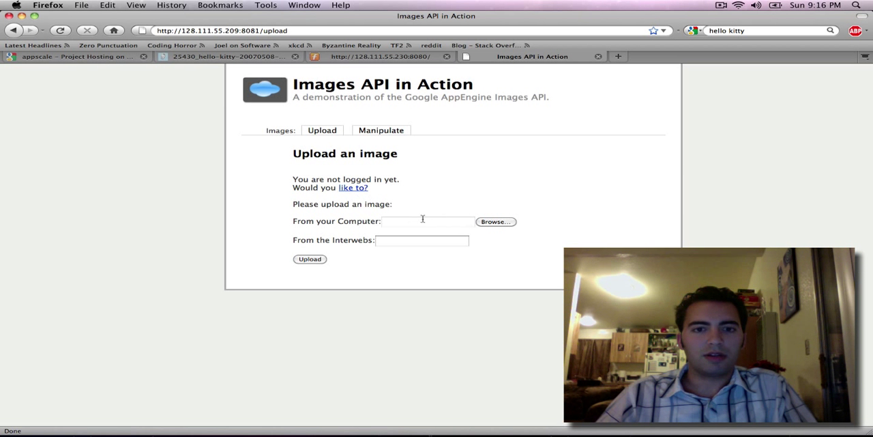
click(421, 240)
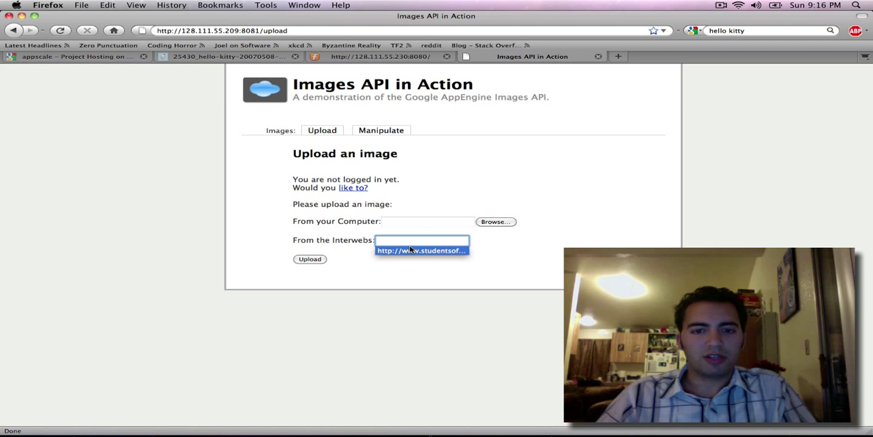
text(http://www.studentsofthew)
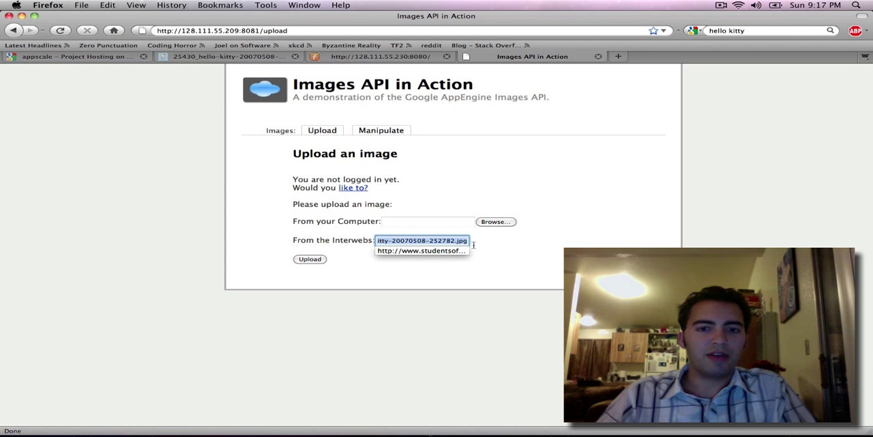
click(310, 258)
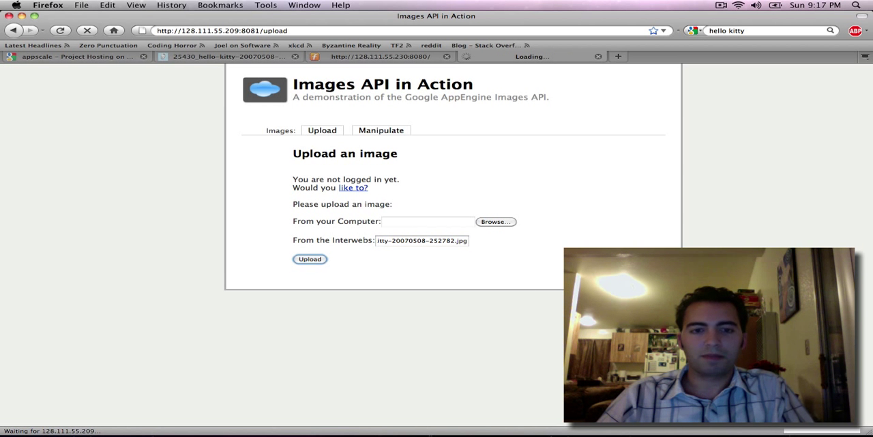
click(309, 259)
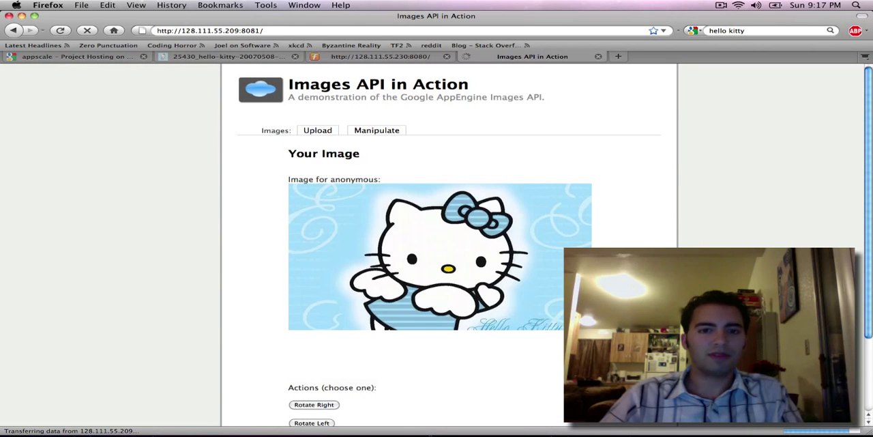
scroll(down, 3)
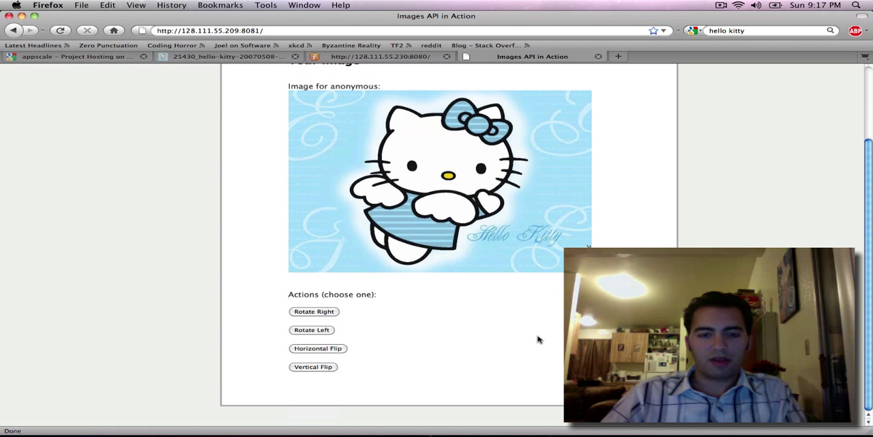
mouse_move(301, 304)
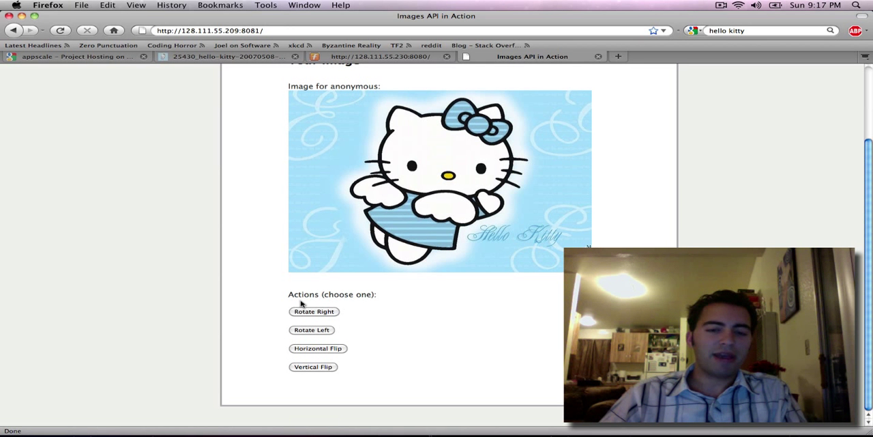
mouse_move(301, 374)
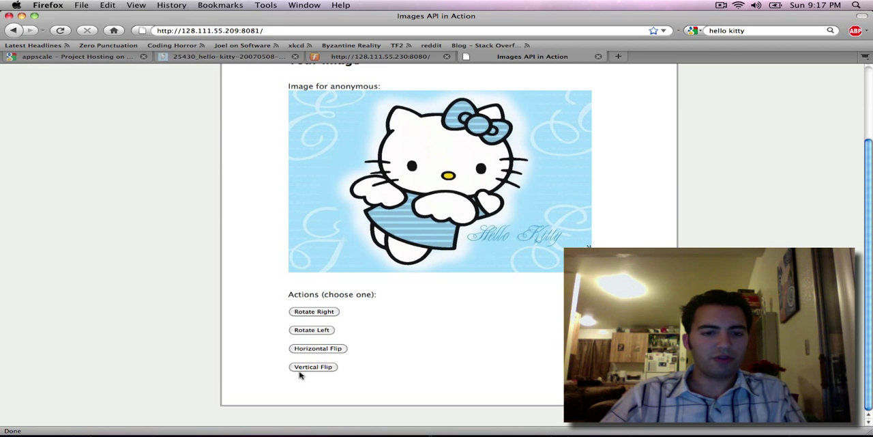
Flip the image vertically, rotate it right, and return to the upload form
click(314, 367)
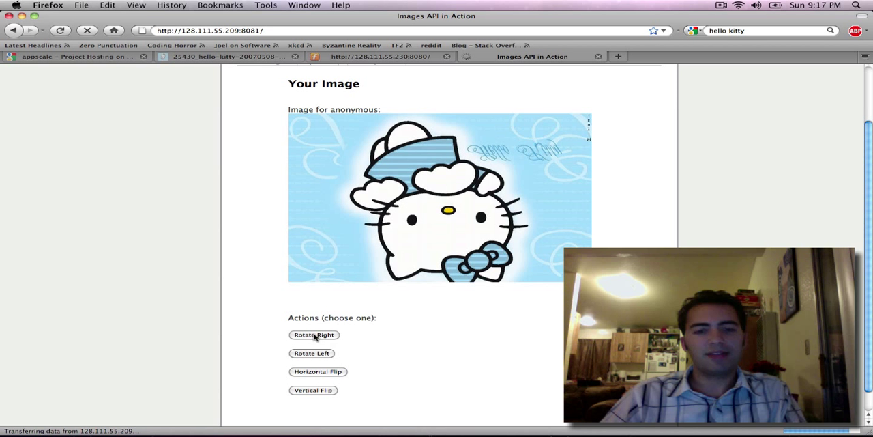
click(314, 334)
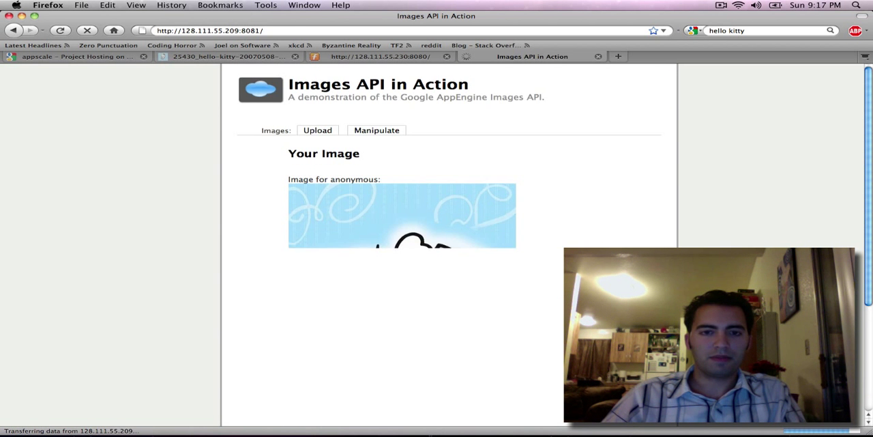
scroll(down, 3)
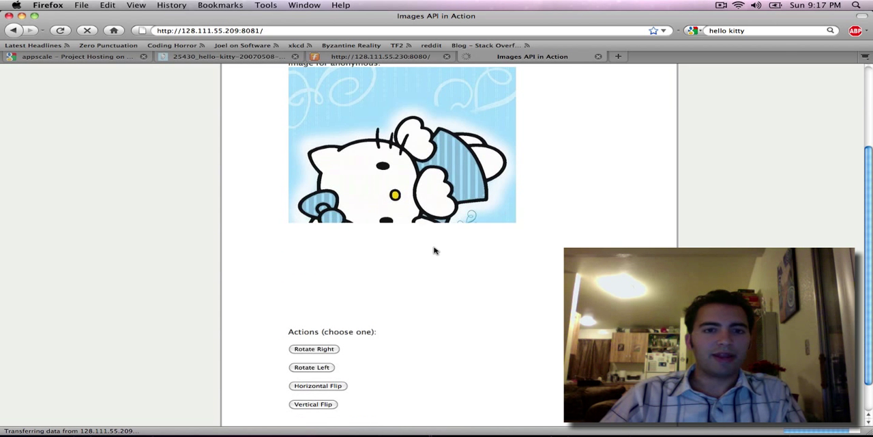
scroll(up, 3)
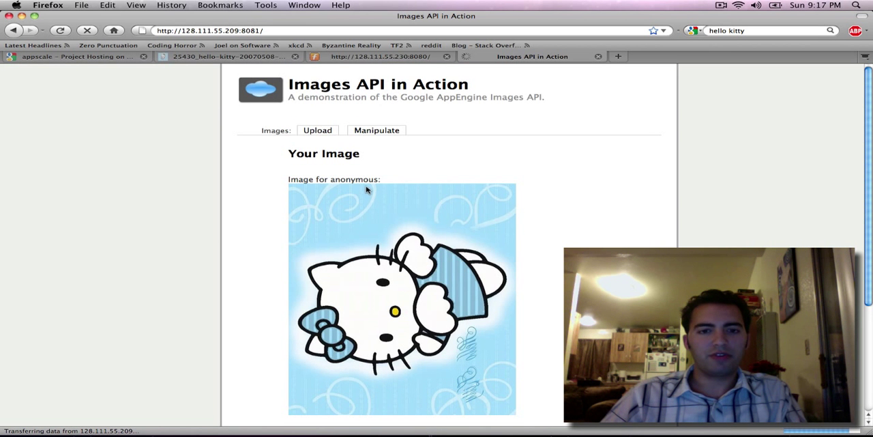
double_click(353, 179)
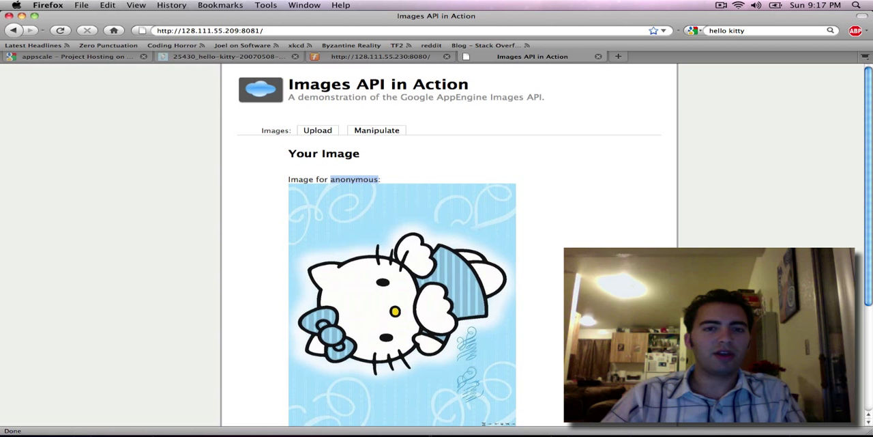
scroll(down, 3)
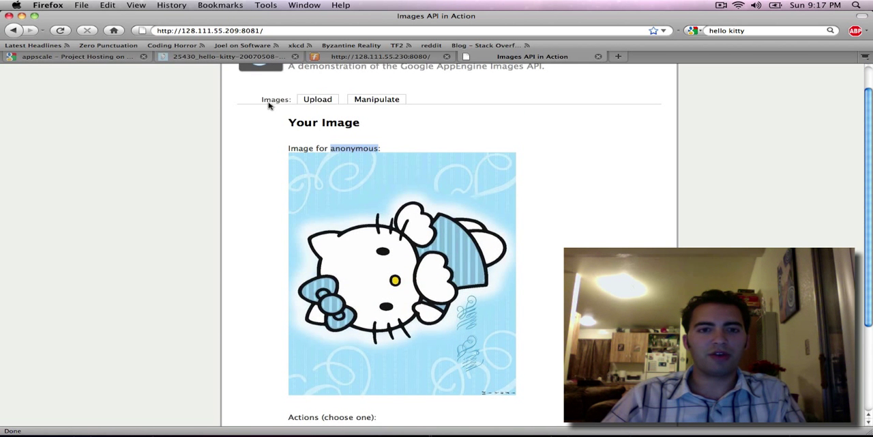
click(317, 99)
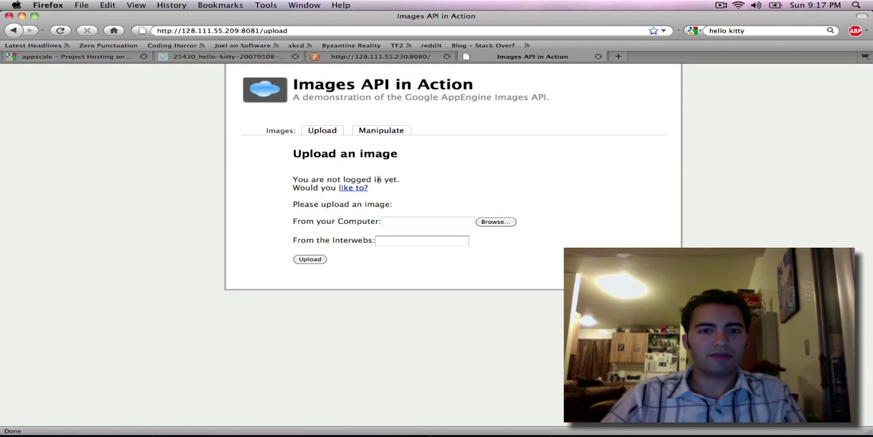
Log in as the administrator, confirm, and return to the Images API upload form
click(352, 187)
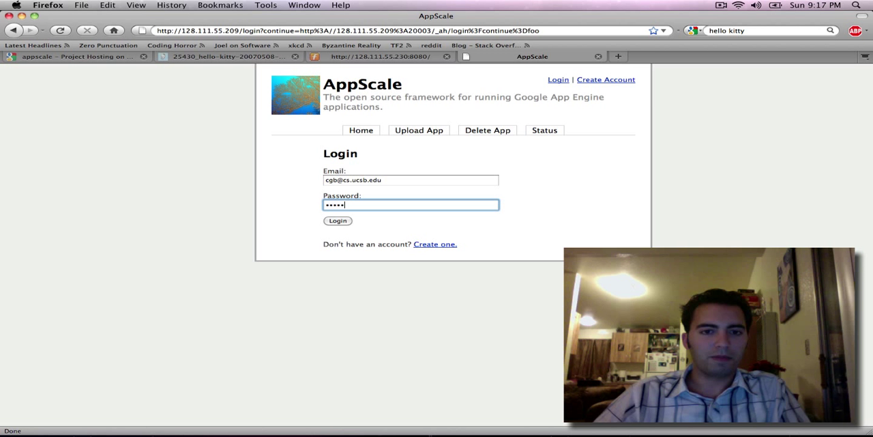
click(337, 220)
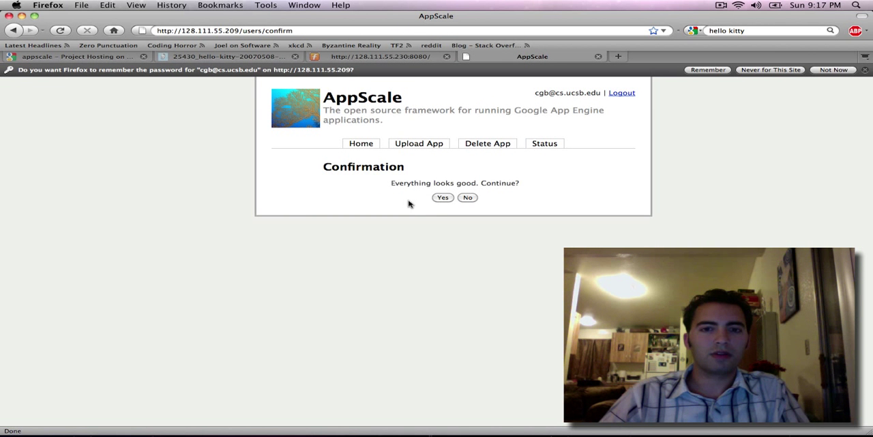
click(442, 197)
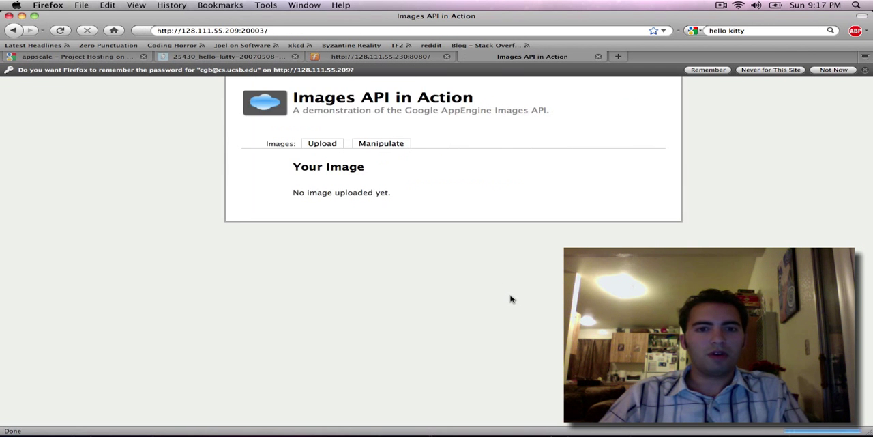
mouse_move(437, 182)
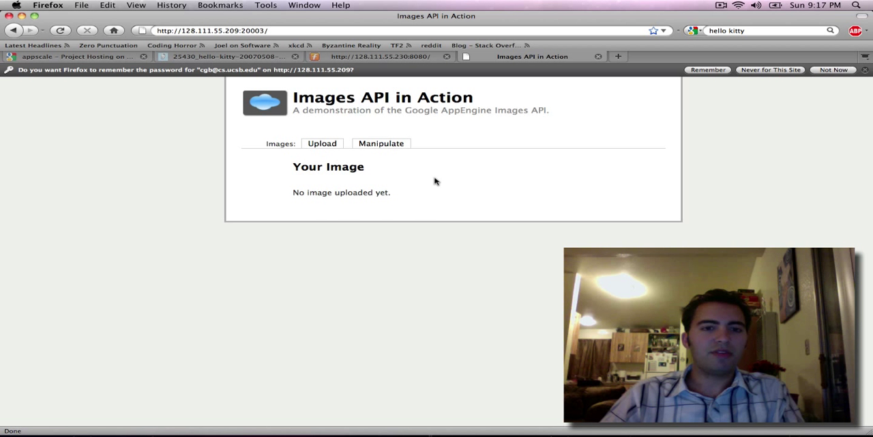
mouse_move(459, 219)
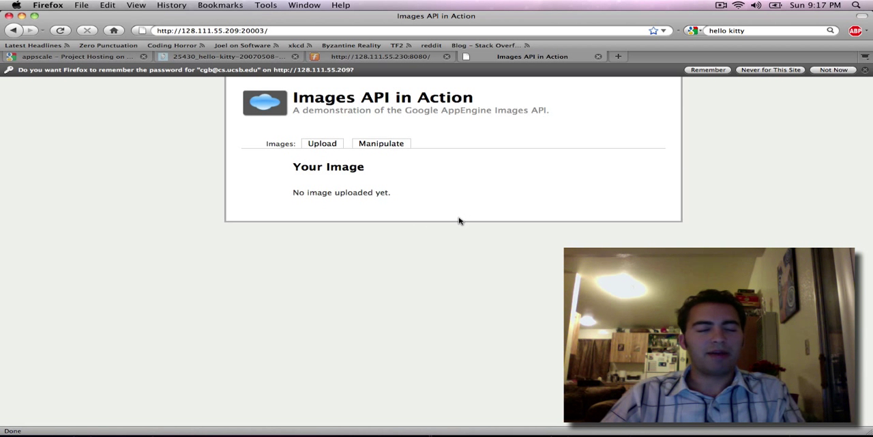
mouse_move(332, 150)
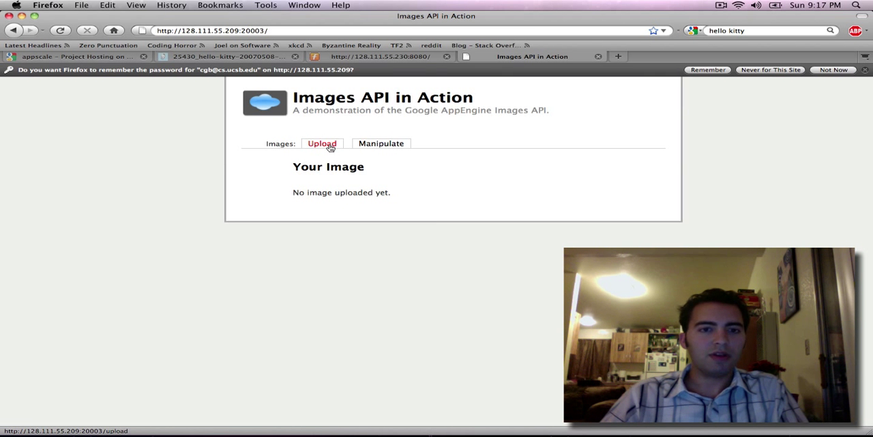
click(321, 143)
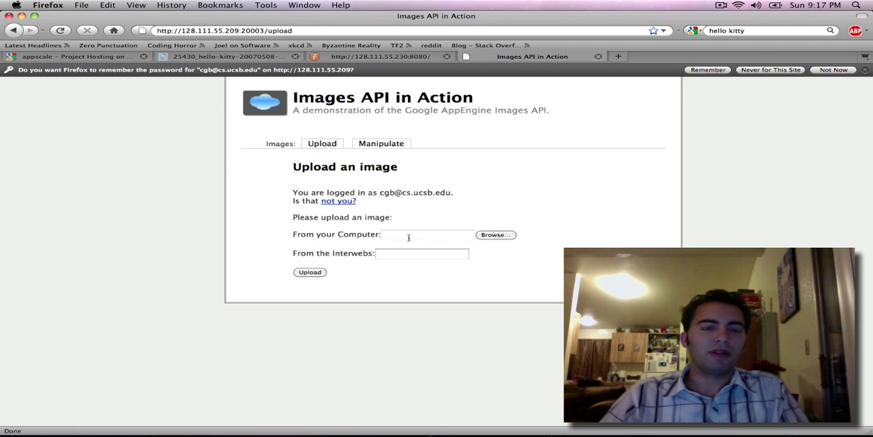
mouse_move(498, 285)
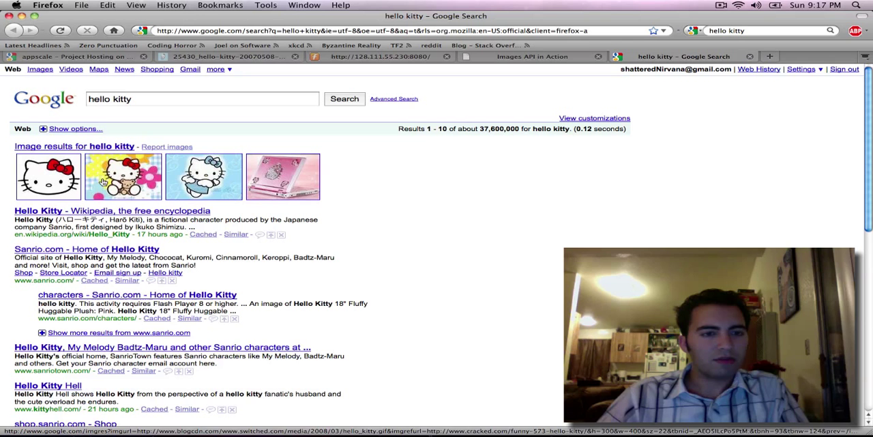
View the hello kitty teddy bear image at full size, then return to the upload form
click(123, 176)
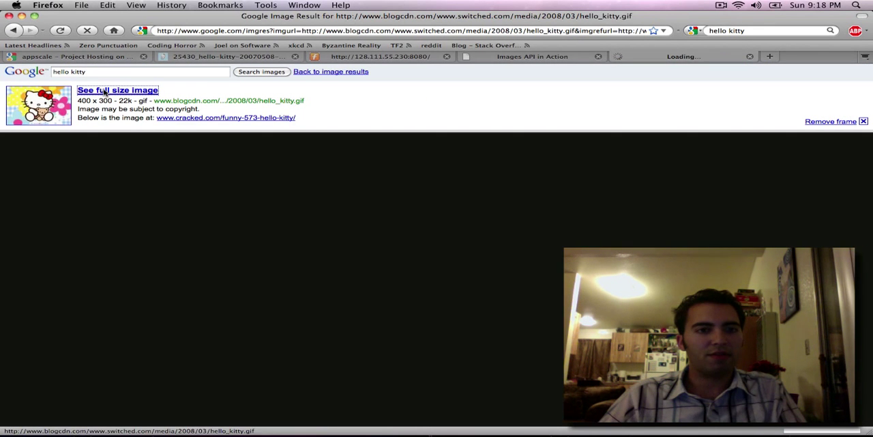
click(117, 89)
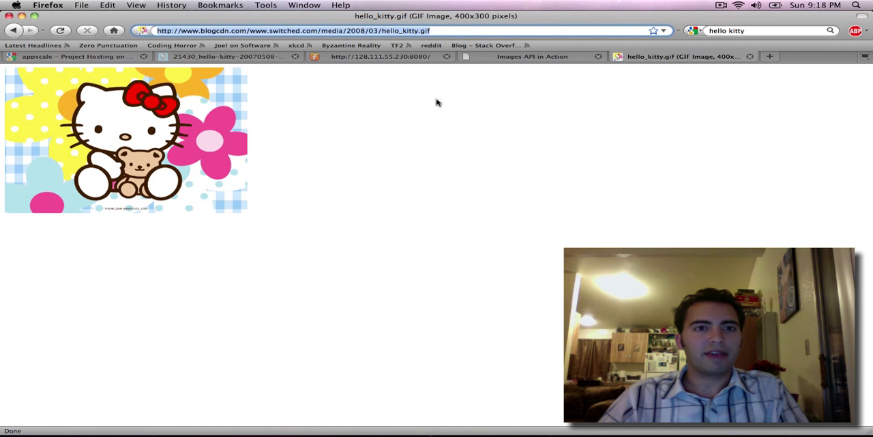
click(532, 56)
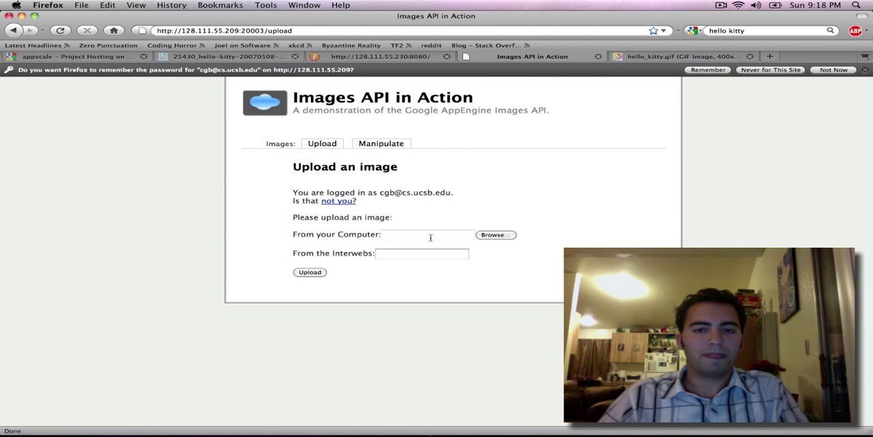
Upload hello_kitty.gif from its web address and rotate the image left
text(dia/2008/03/hello_kitty.gif)
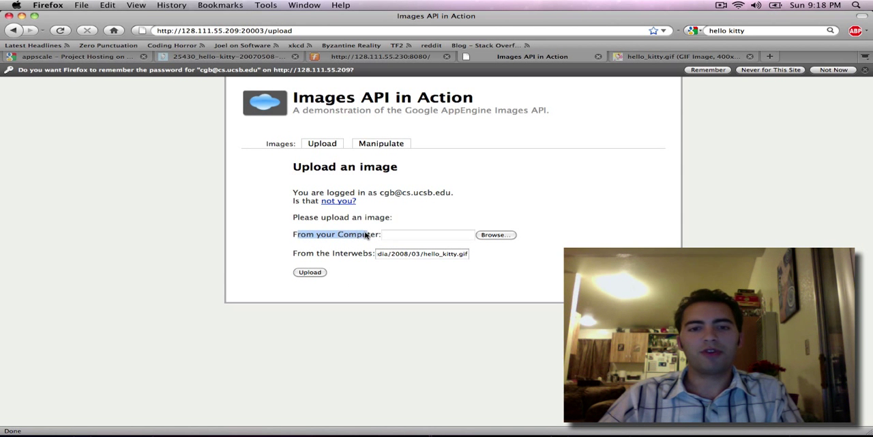
click(309, 272)
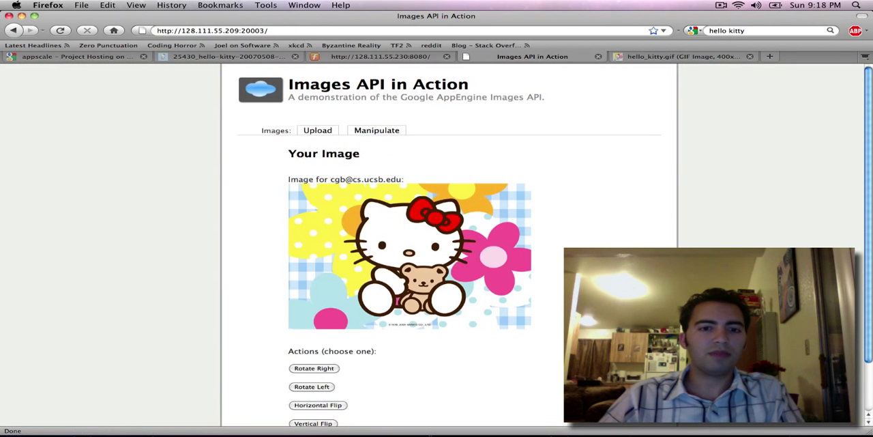
scroll(down, 3)
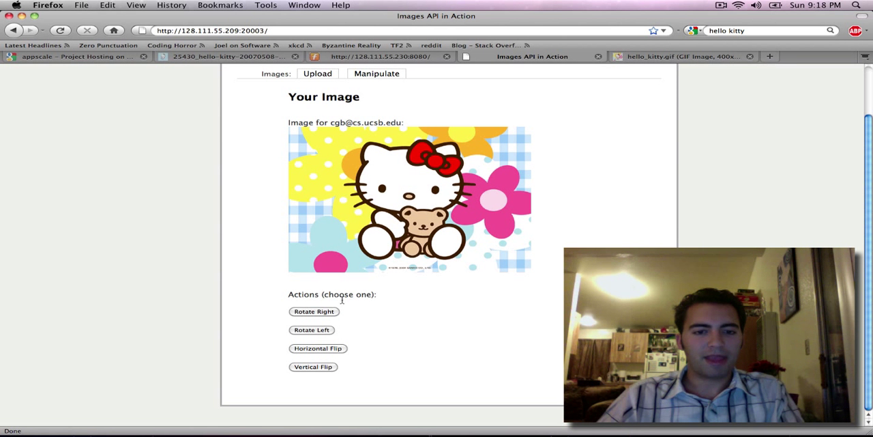
click(312, 329)
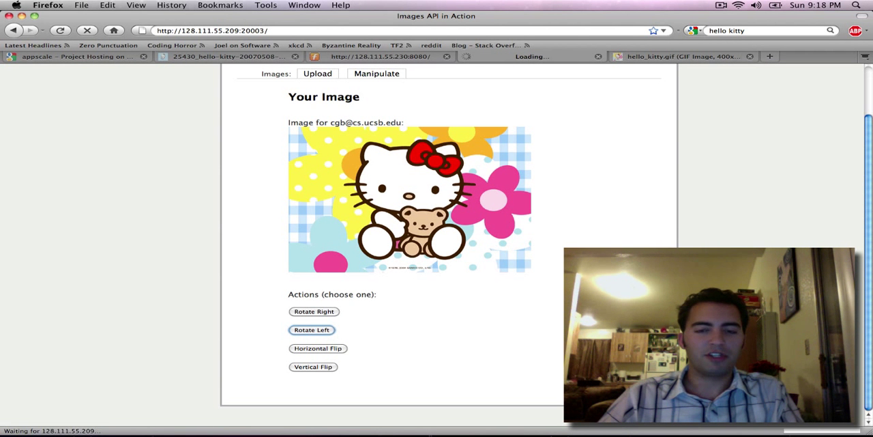
click(312, 329)
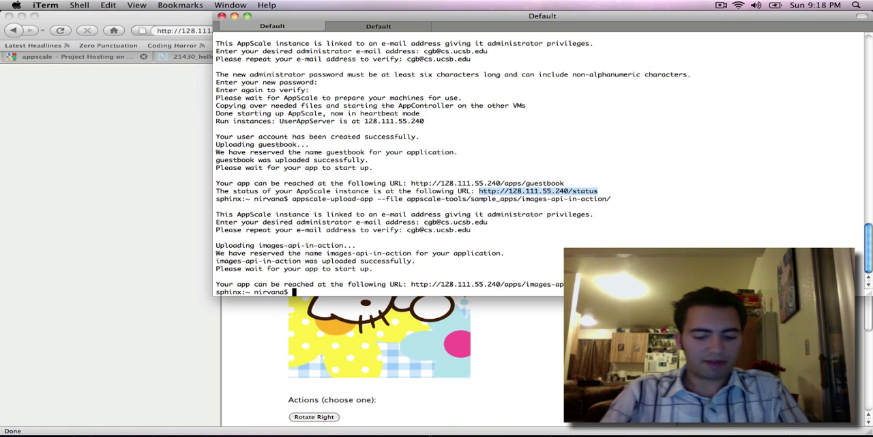
Review the four nodes' status with appscale-describe-instances, then run appscale-terminate-instances
text(appscale-describe-instances)
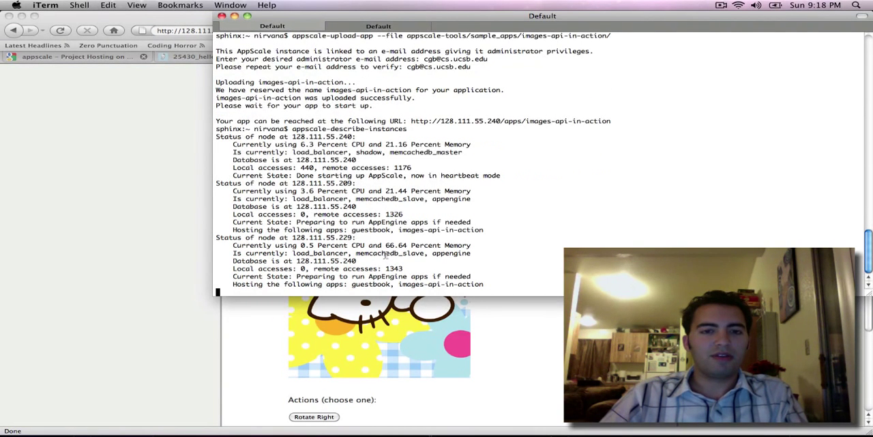
scroll(down, 3)
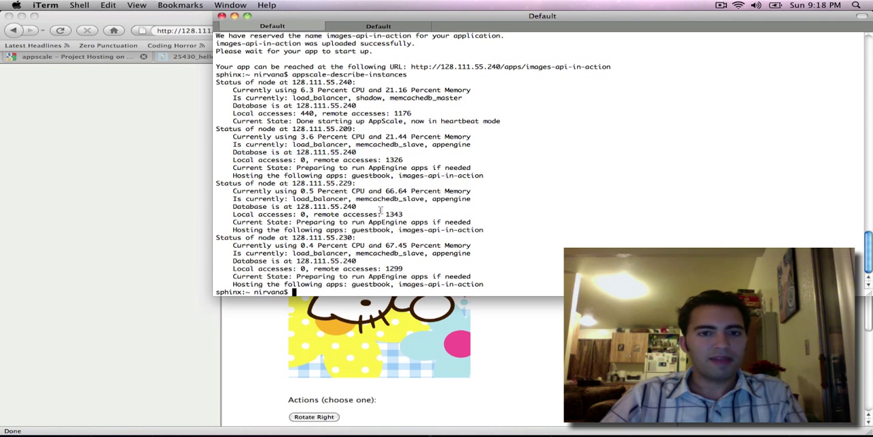
text(appscale-terminate-instances)
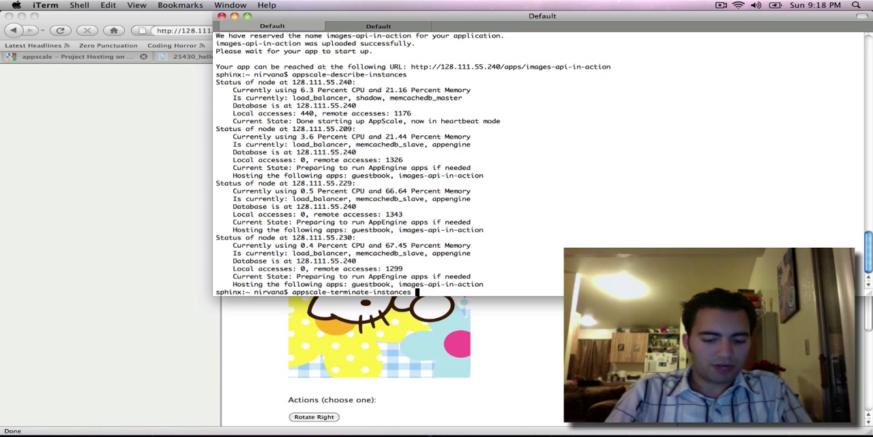
text(--ips ips)
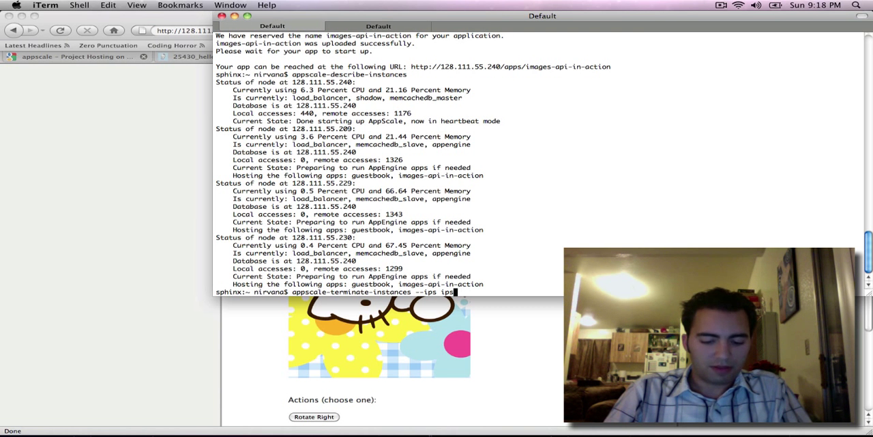
key(Return)
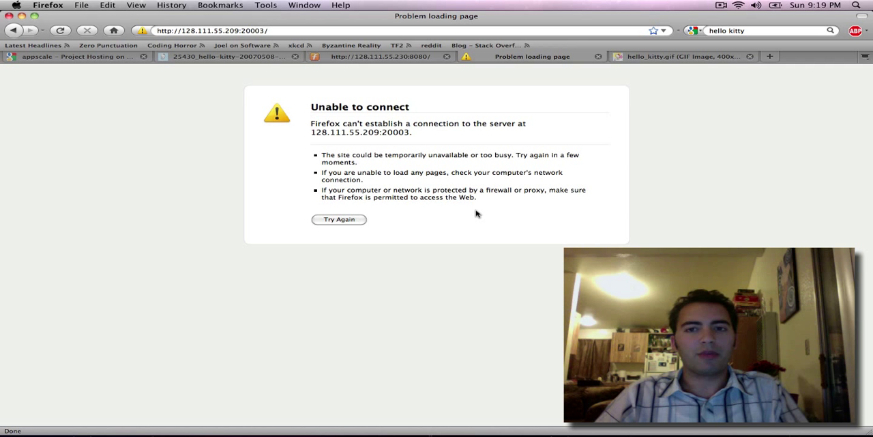
mouse_move(471, 208)
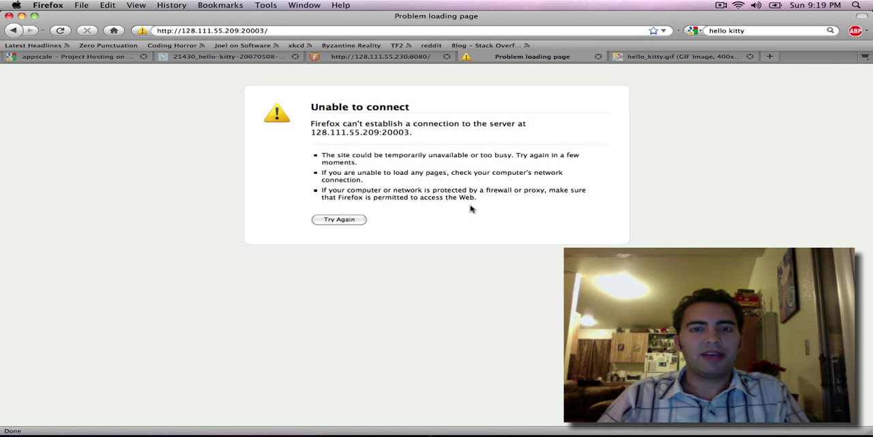
Check Firefox's 'Unable to connect' page for 128.111.55.209:20003
click(721, 5)
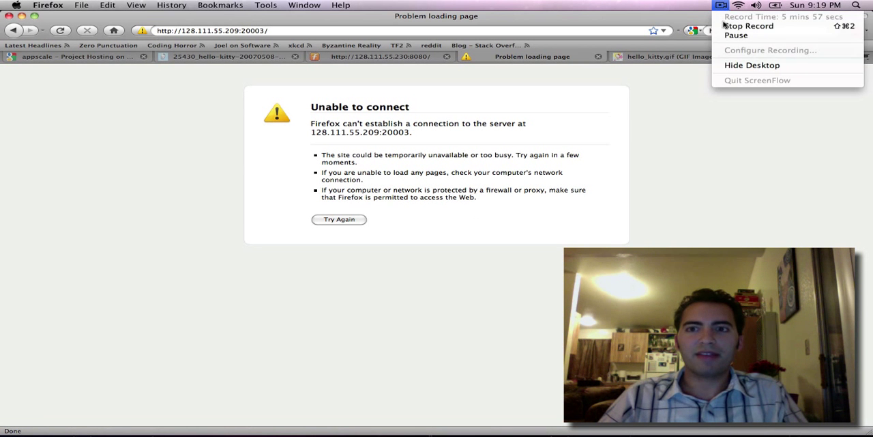